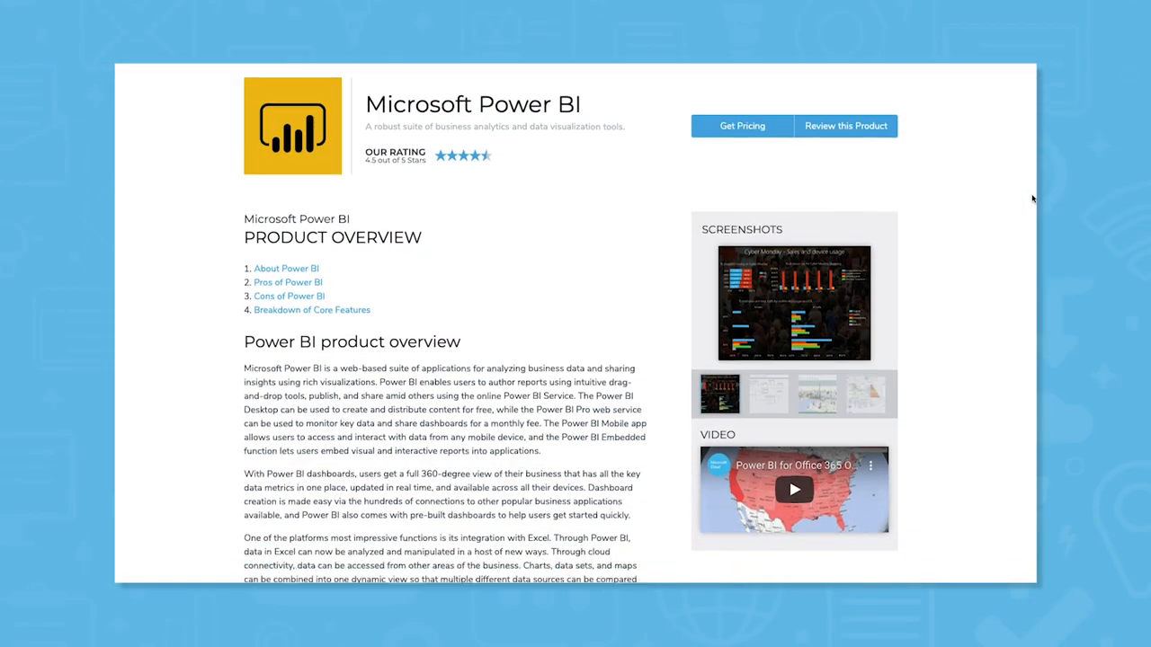
Step: Scroll the Power BI review page and go to the Software Categories directory
scroll(down, 3)
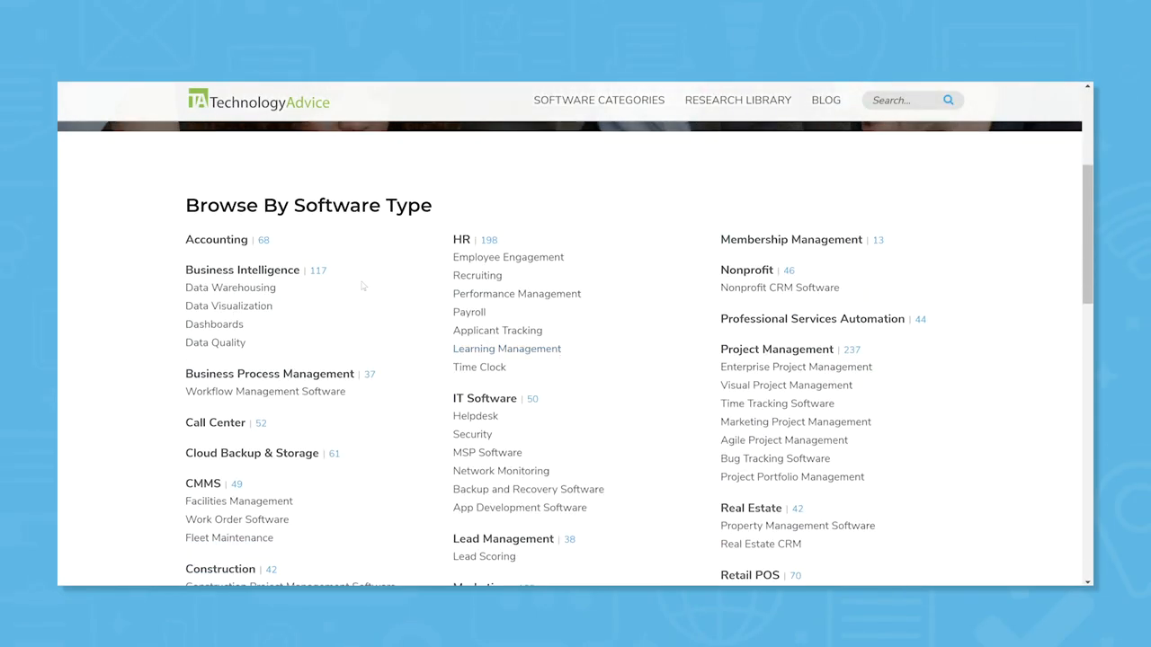
click(241, 270)
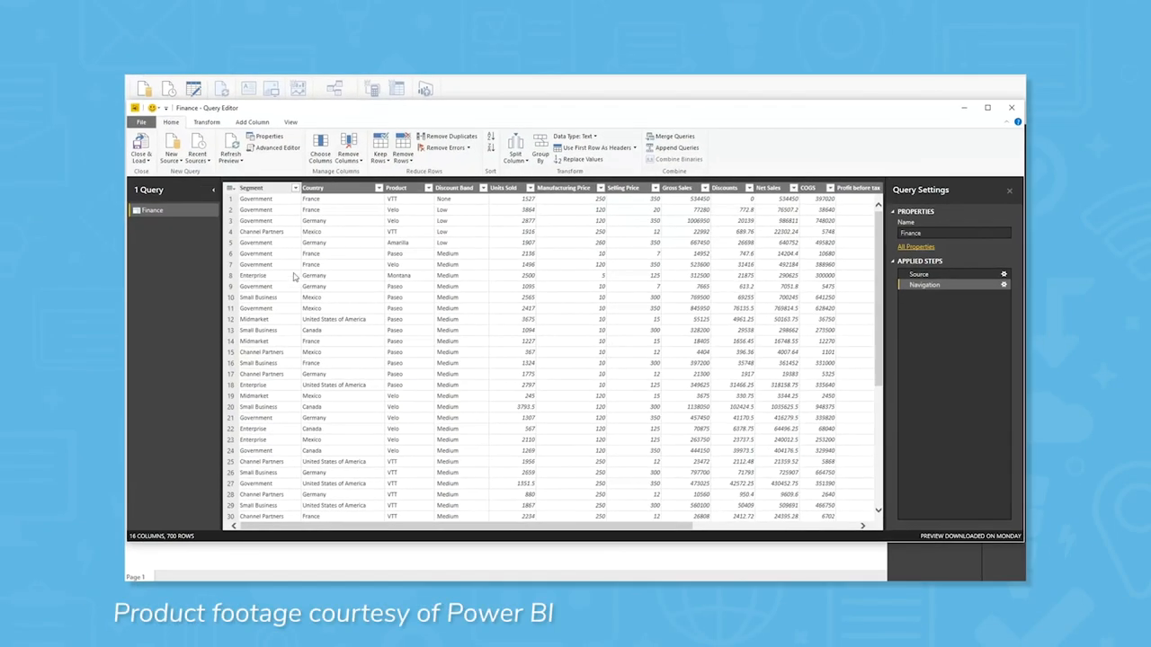
Step: Close the Query Editor and add a clustered bar chart of Units Sold by Segment
click(141, 144)
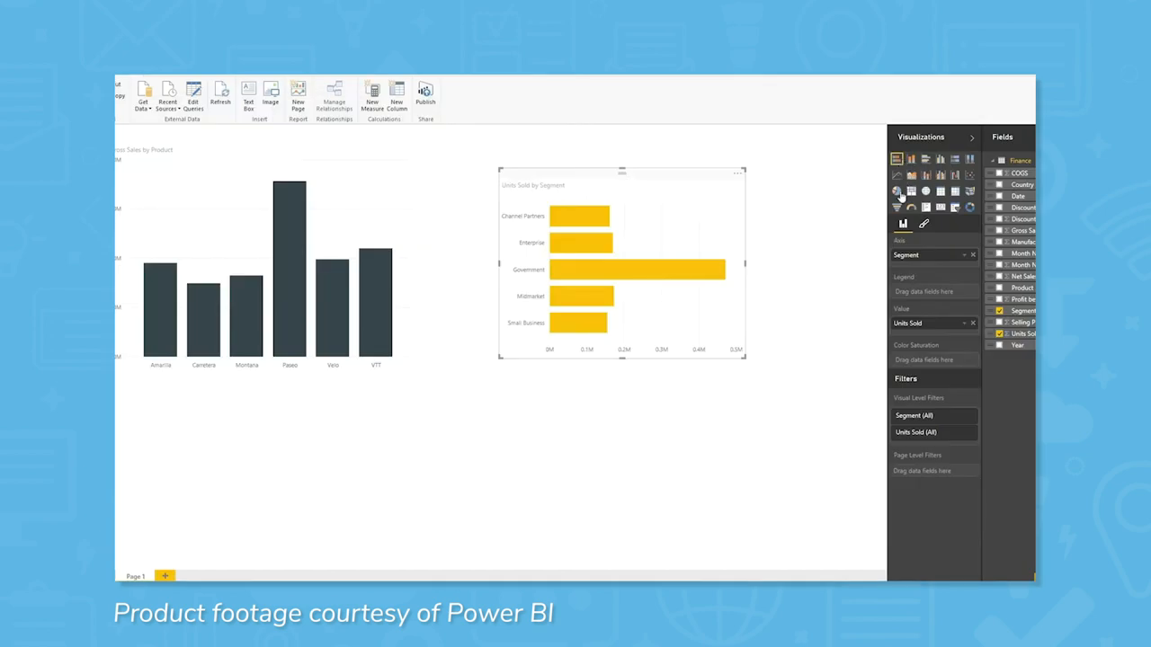
click(896, 192)
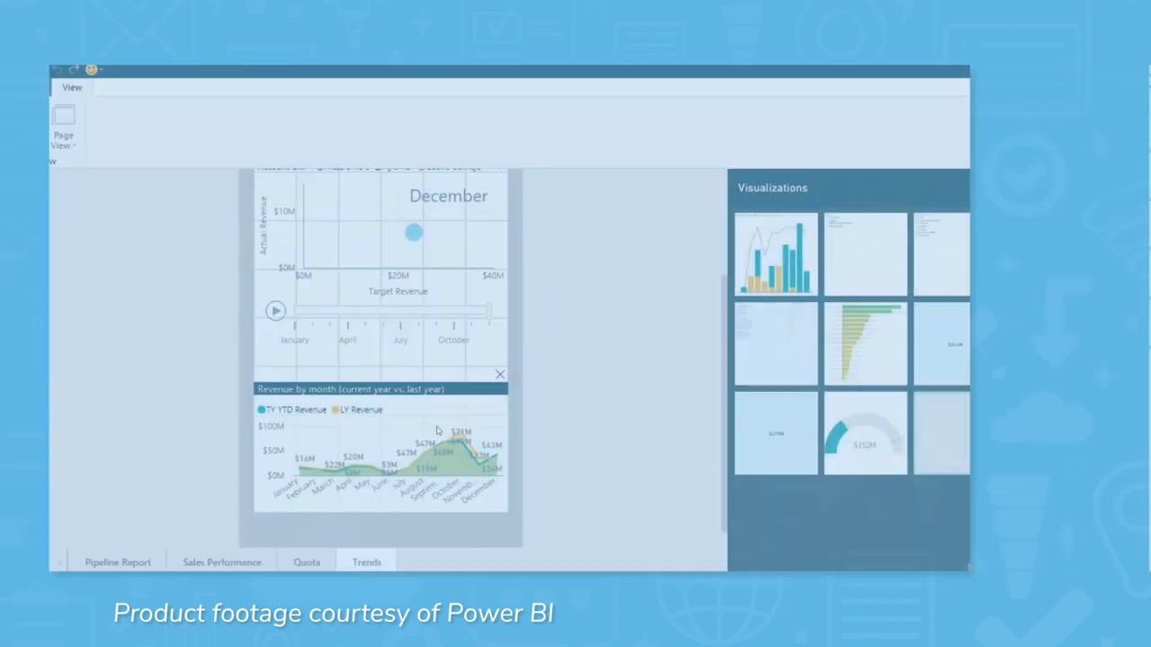
Step: Switch the Pipeline Report page to Phone Layout and arrange its visuals
click(117, 561)
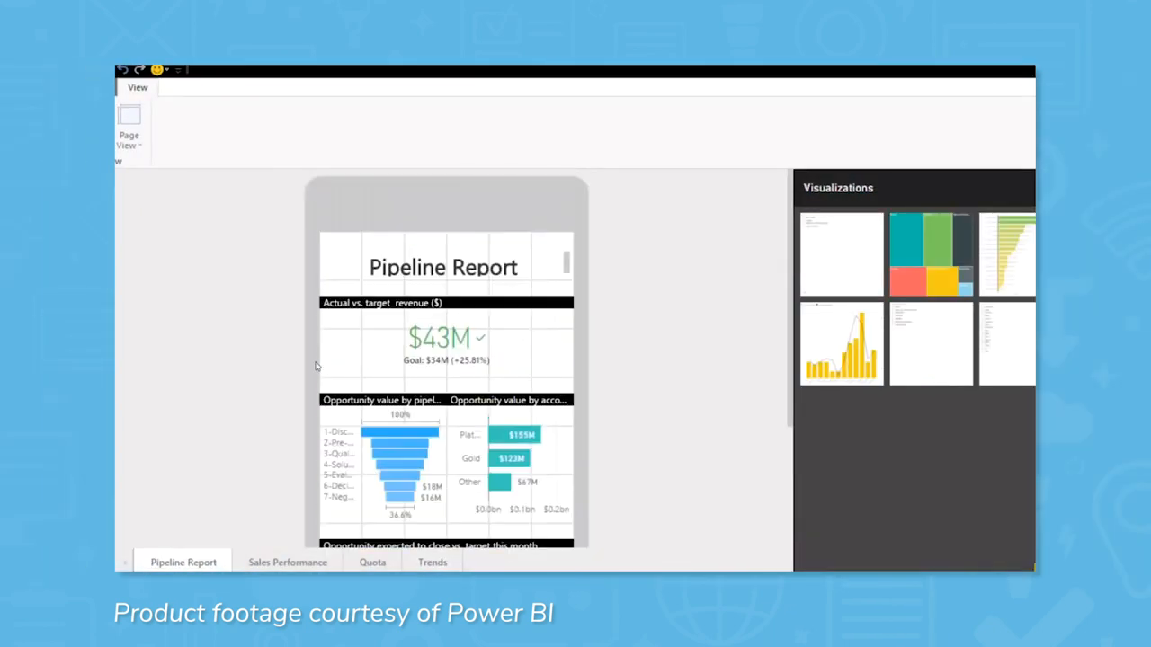
scroll(down, 3)
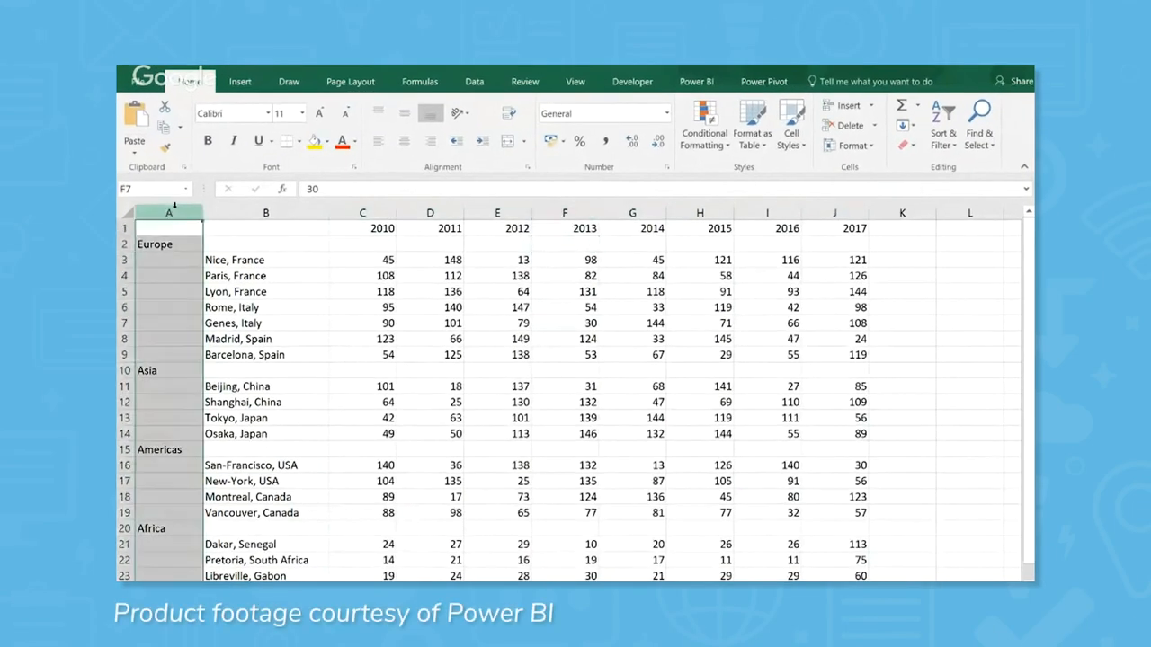
Step: Fill Column1 down with continents and filter out null rows in the 2010 column
click(266, 213)
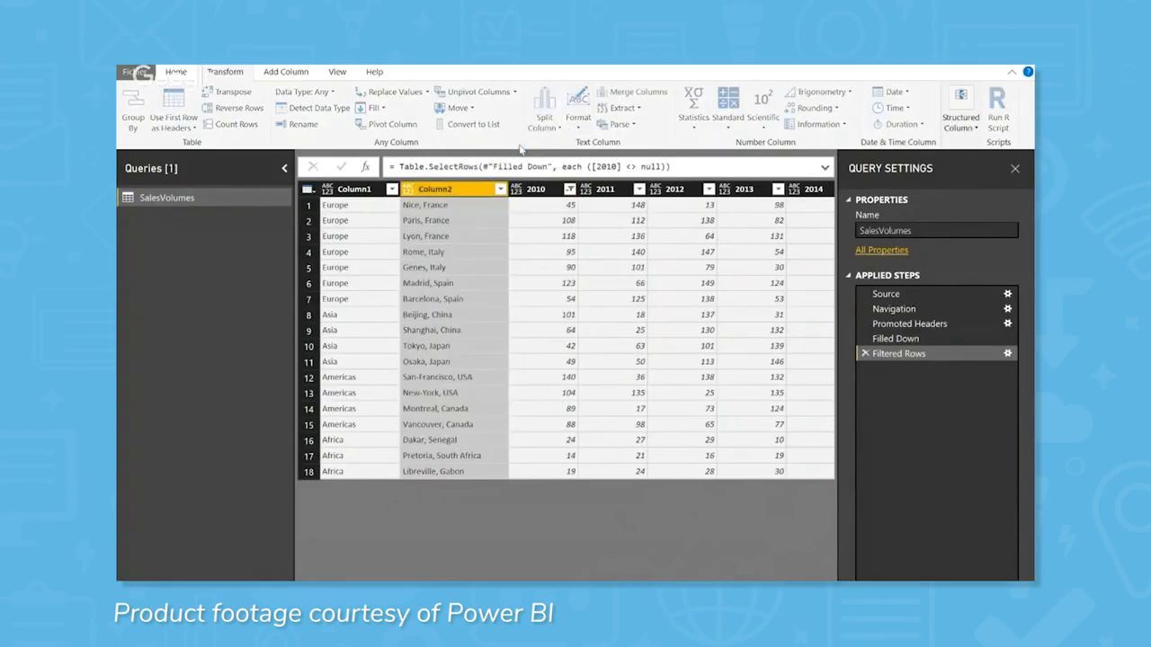
click(543, 103)
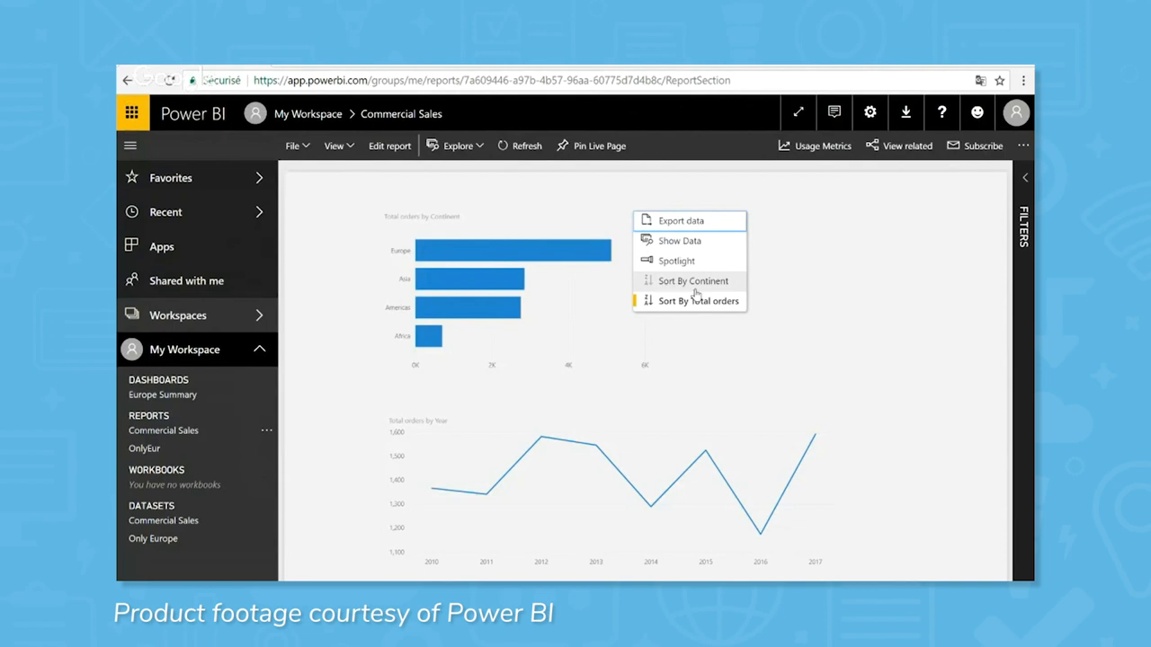
mouse_move(581, 198)
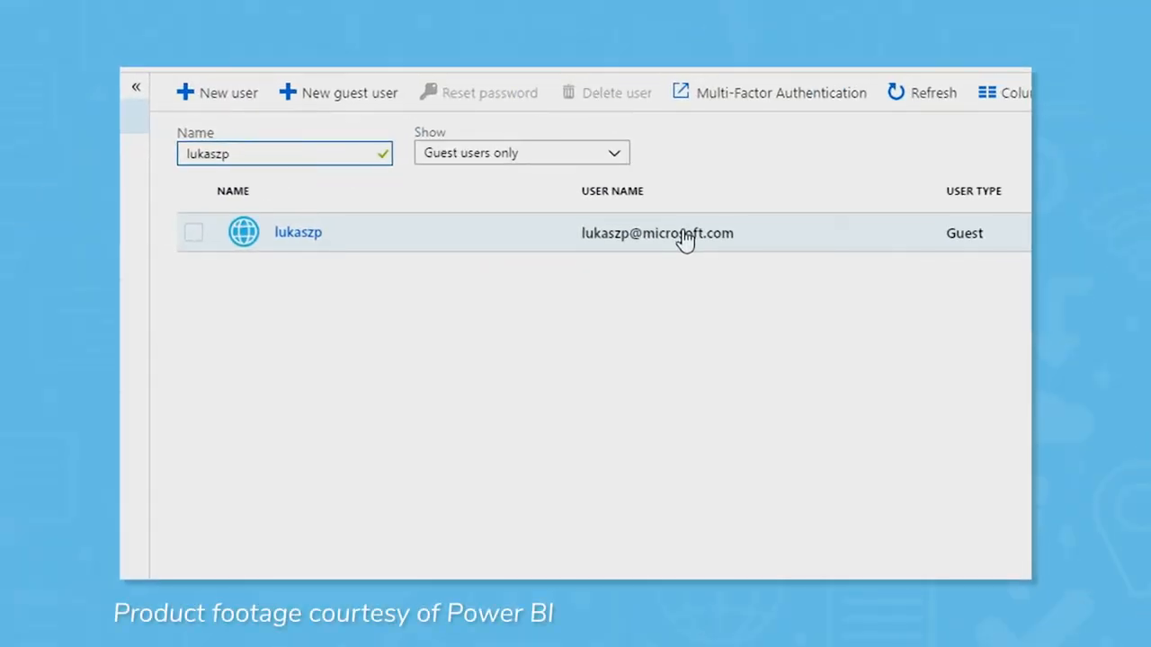
mouse_move(756, 250)
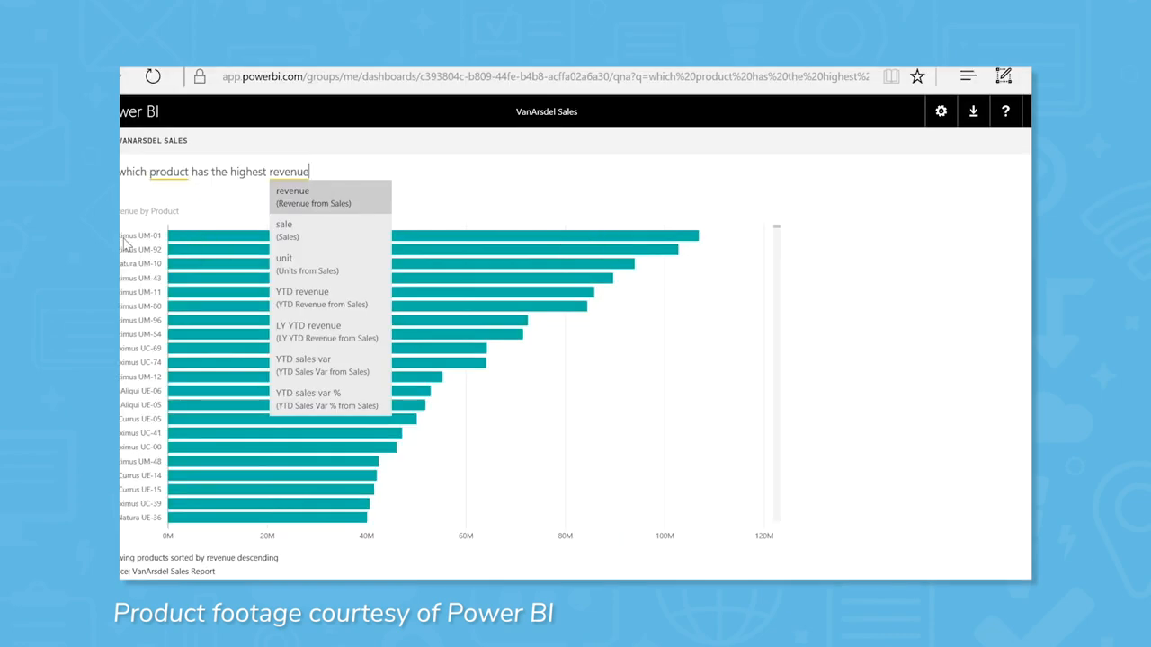
mouse_move(144, 244)
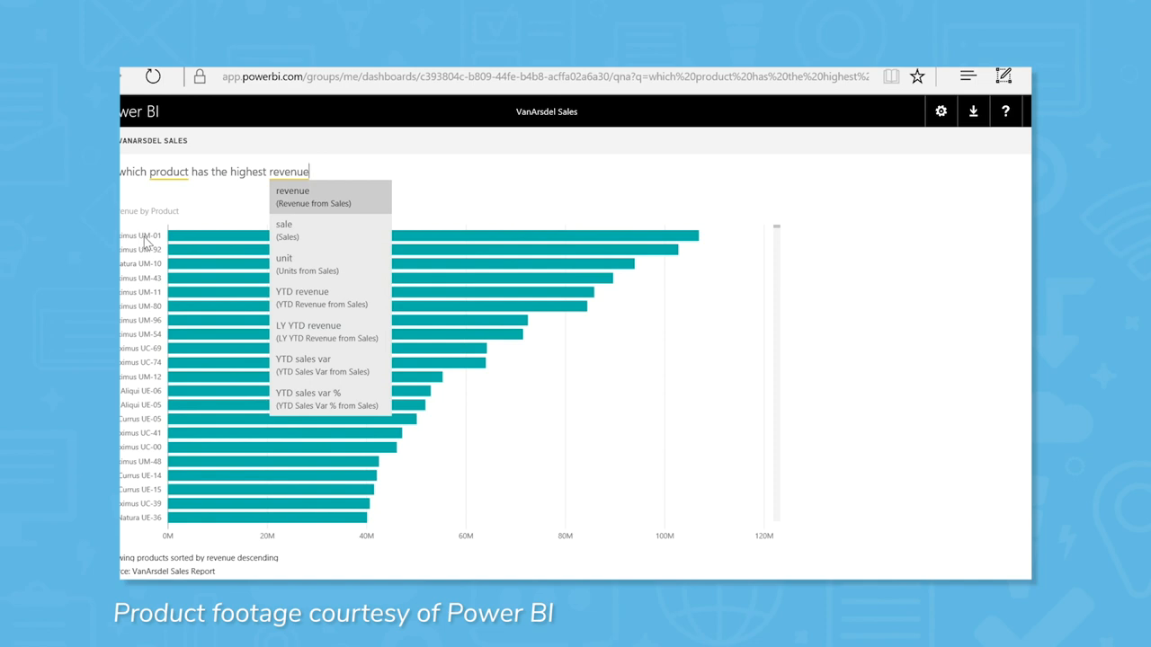
mouse_move(218, 230)
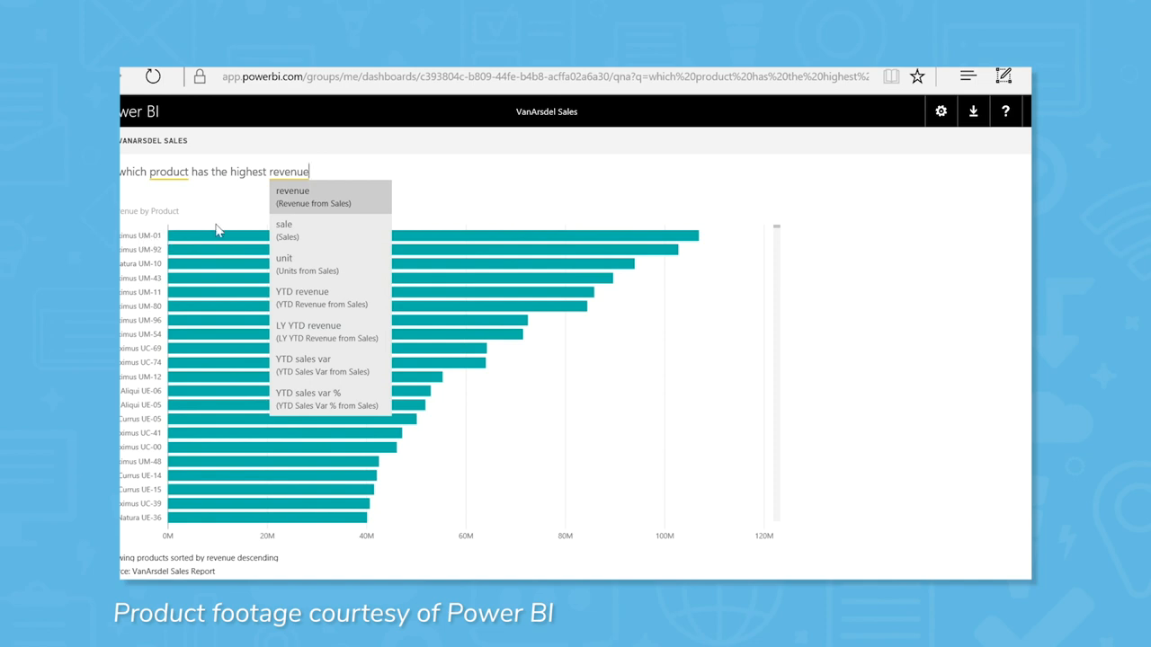
Step: Dismiss the Q&A field suggestions so the revenue-by-product bar chart shows
click(166, 184)
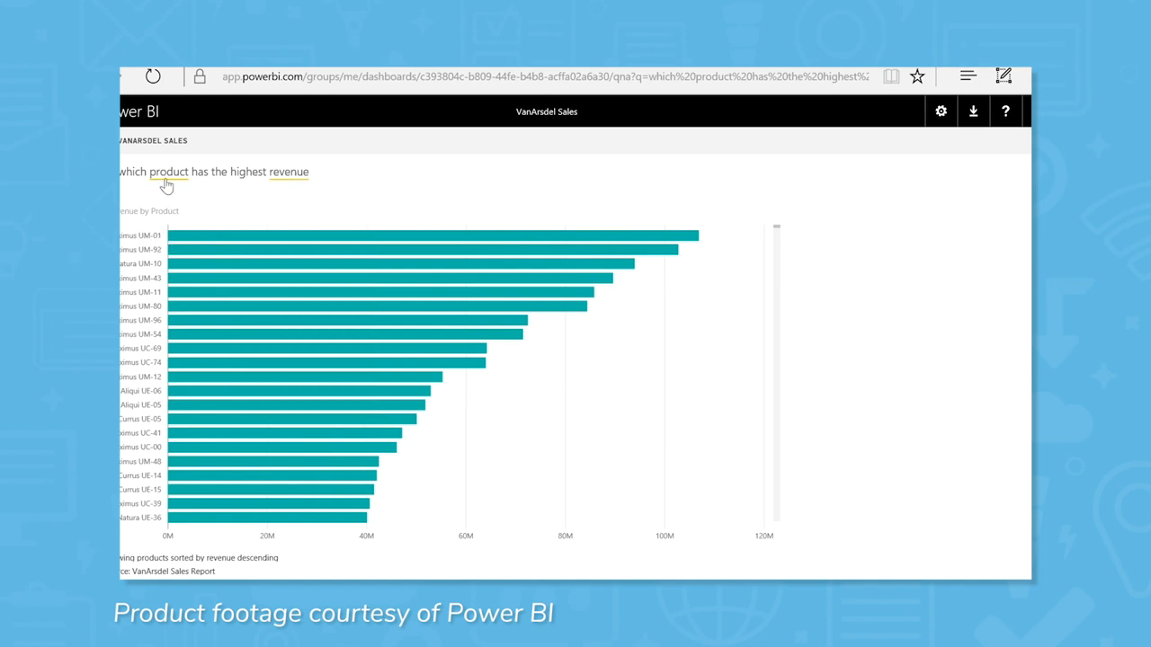
click(169, 173)
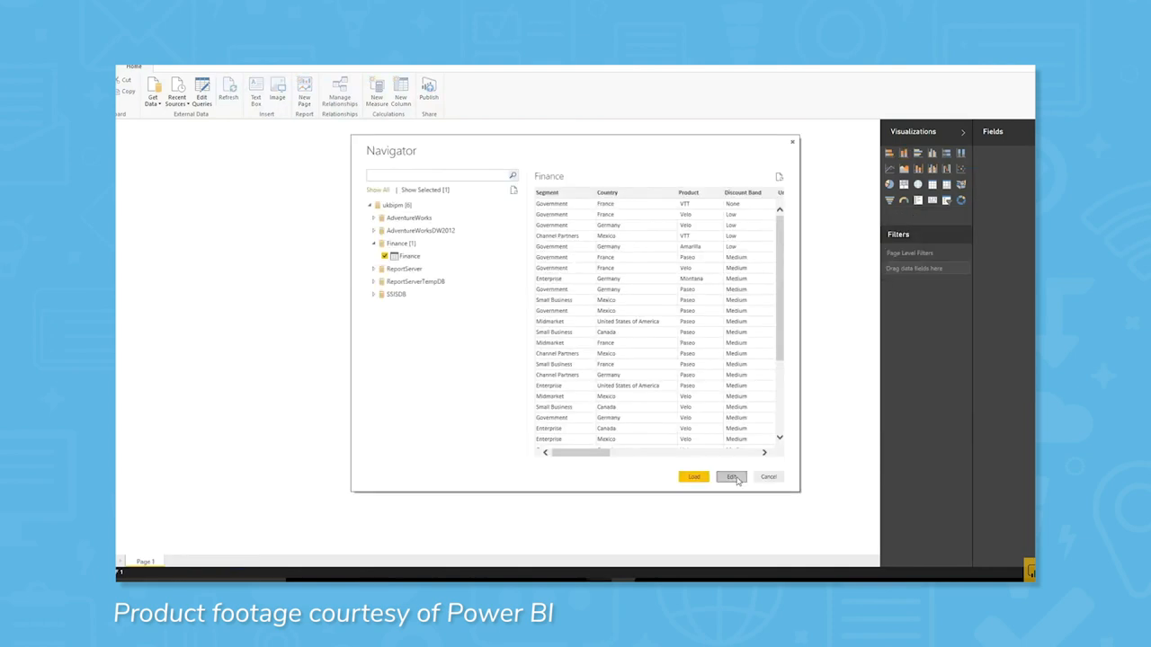
Step: Tick the Finance table in the Navigator to preview it for loading
click(730, 477)
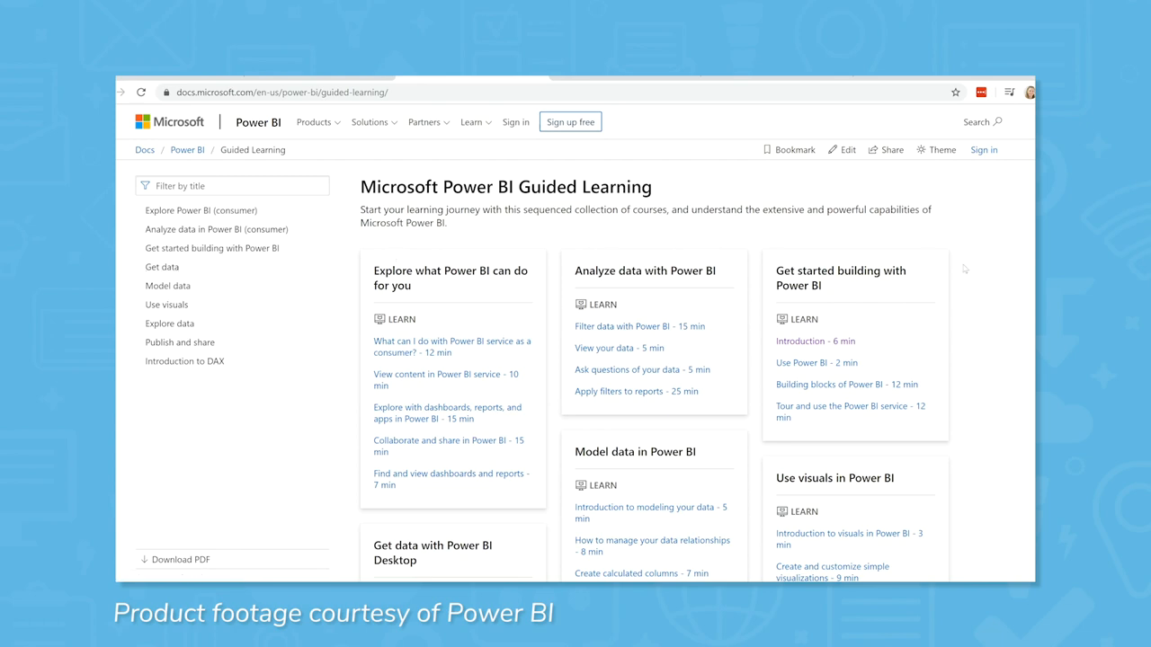
Step: Scroll through the Power BI Guided Learning course cards
scroll(down, 3)
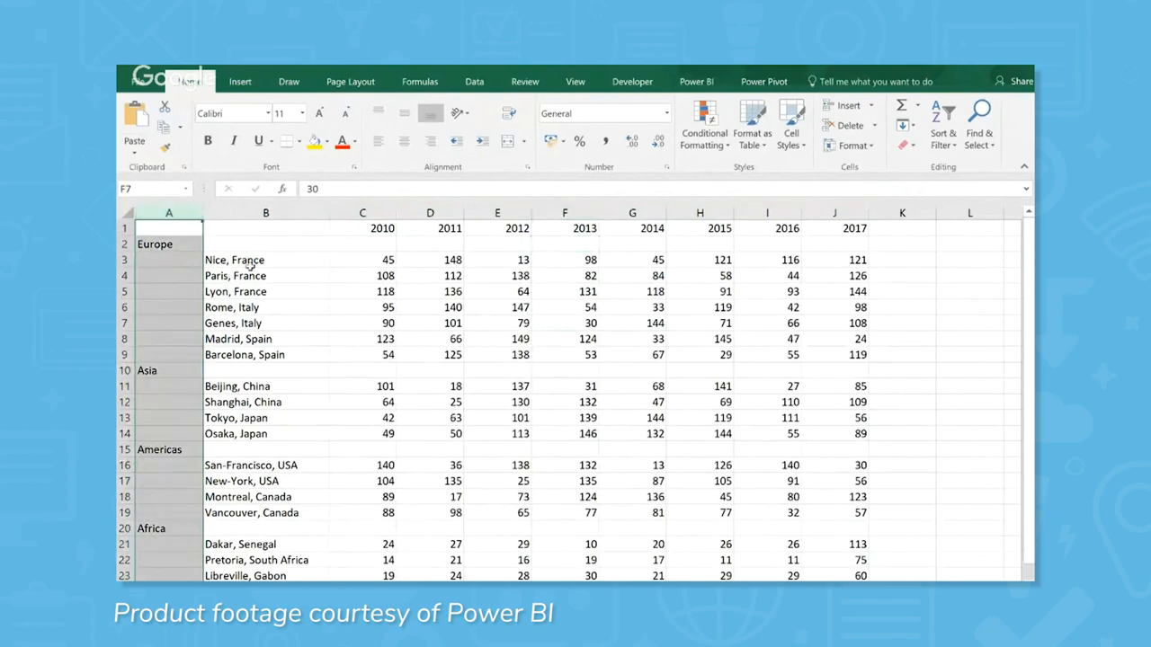
Step: Start TechnologyAdvice's BI questionnaire, answering No to currently using BI software
click(266, 259)
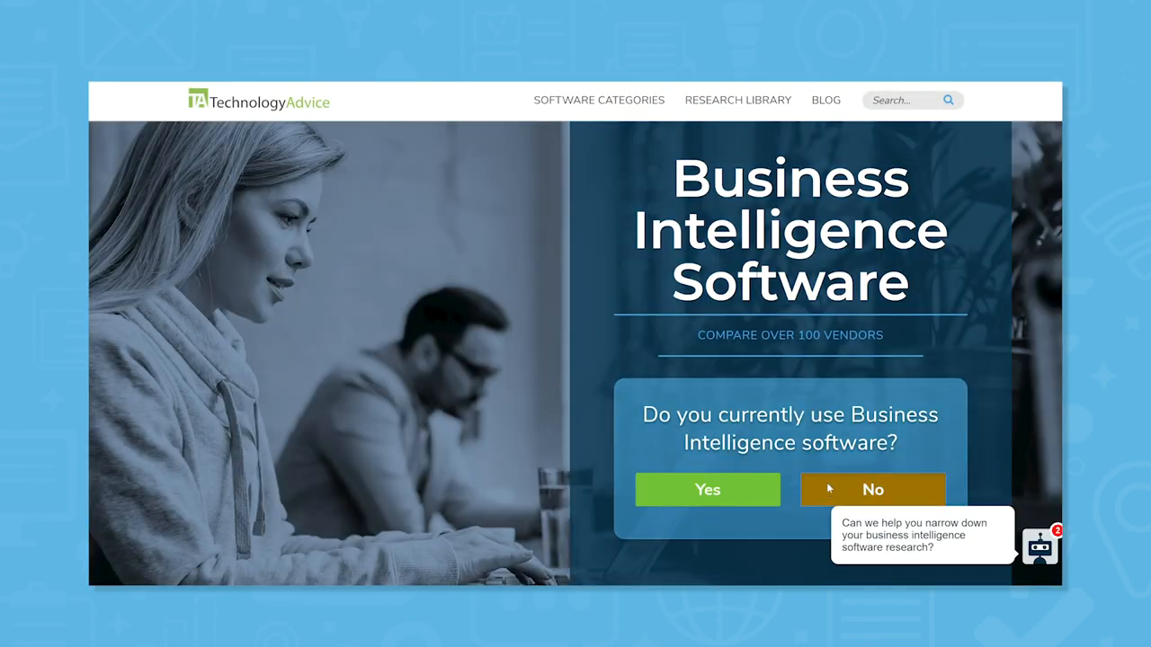
click(708, 489)
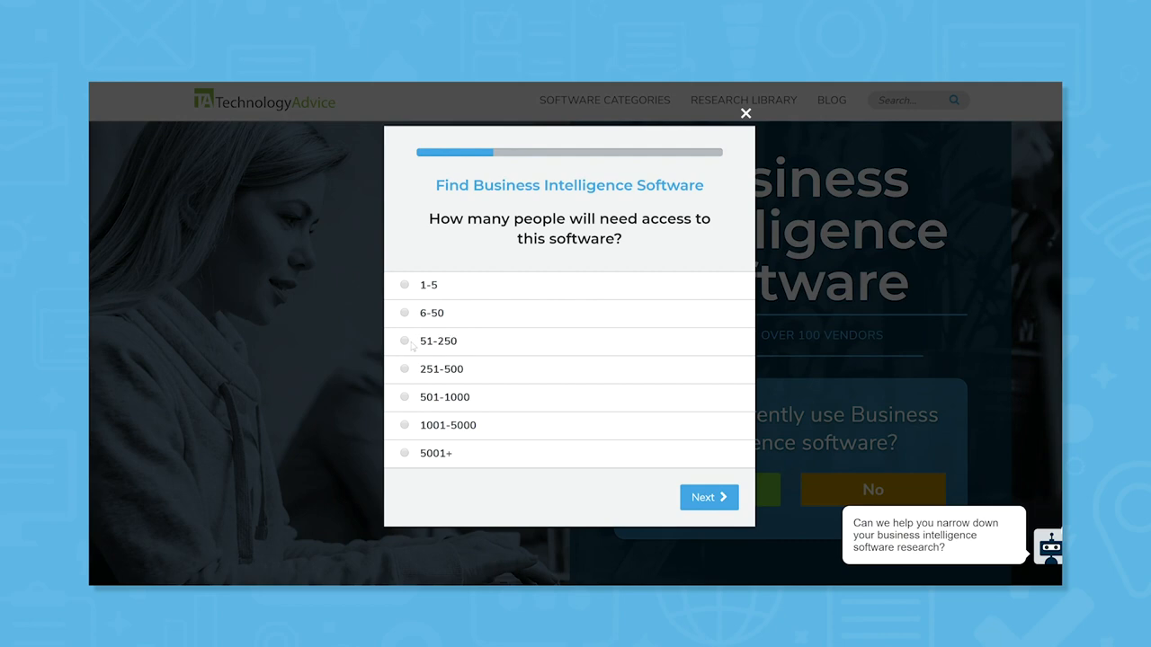